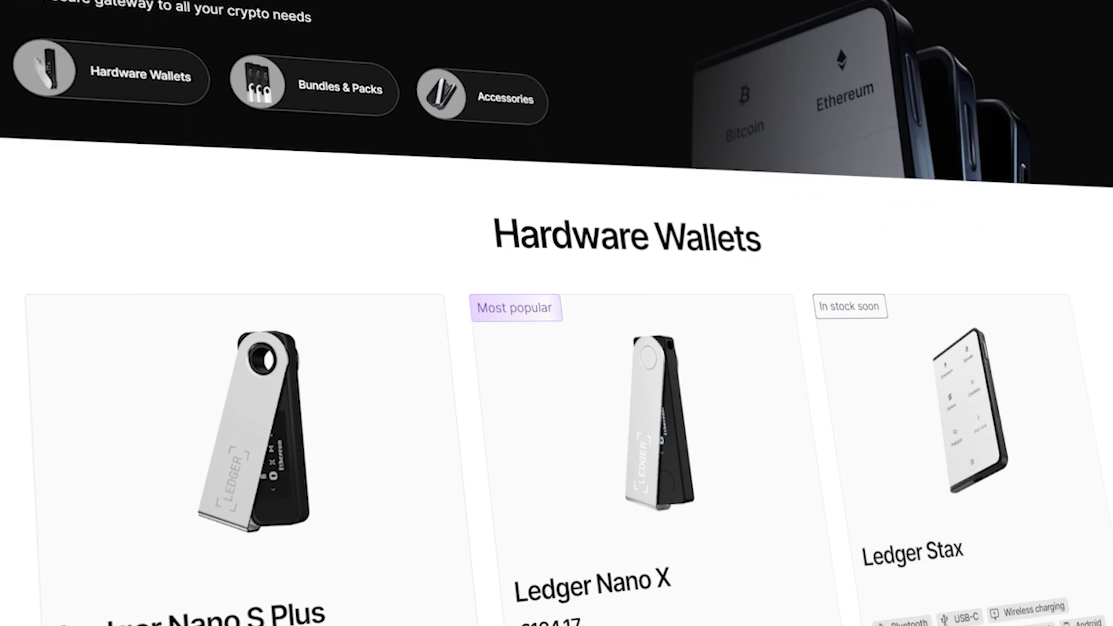
Scroll through the Ledger hardware wallet lineup, then switch over to the wallet app.
scroll(down, 3)
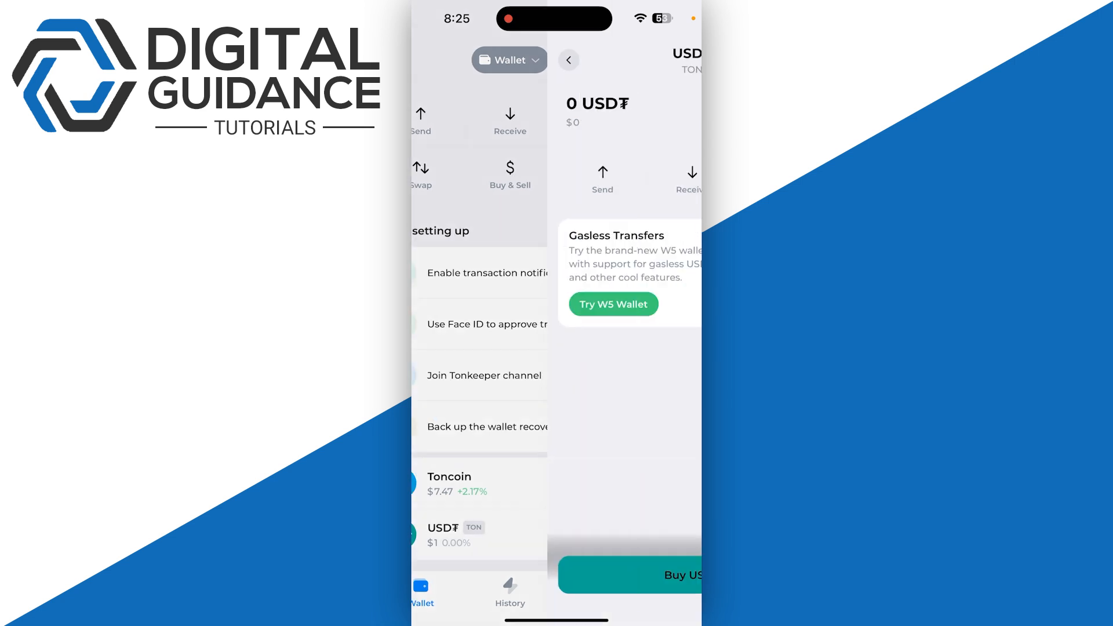
click(442, 534)
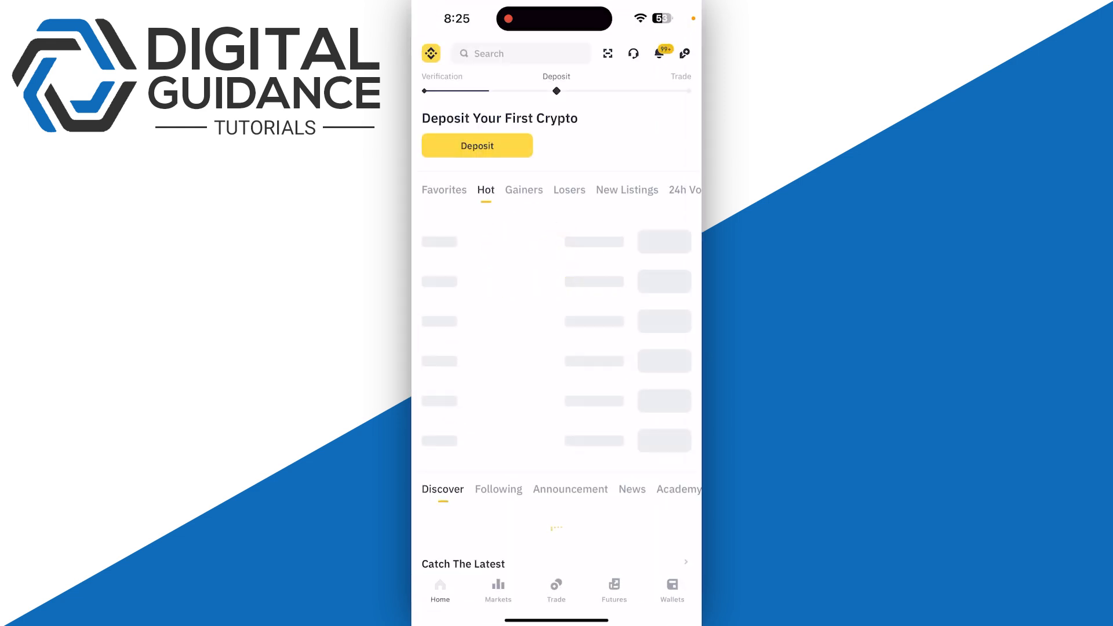
Begin a USDT deposit from the Binance home screen to reach the network list.
text(NOT)
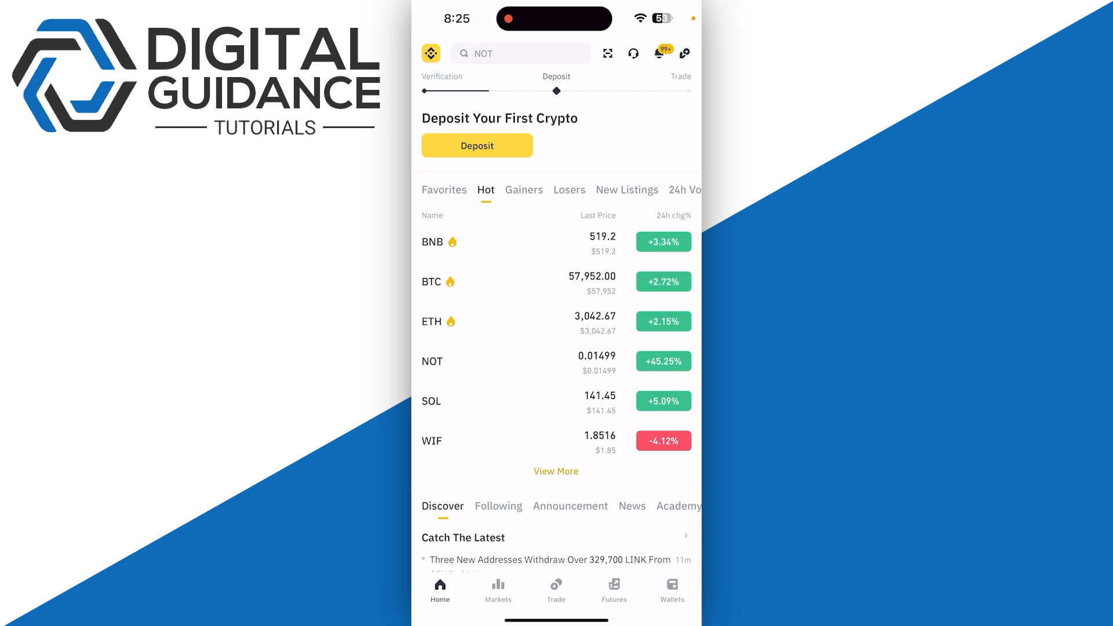
click(671, 590)
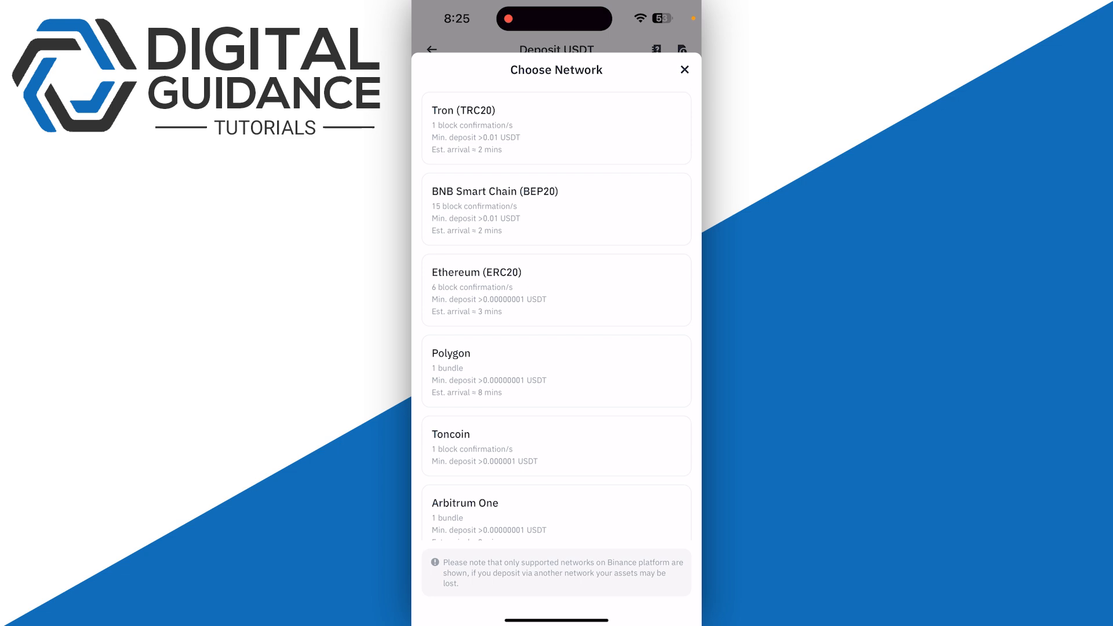
Pick Toncoin to get the USDT address and memo, then view Funding balances.
click(556, 440)
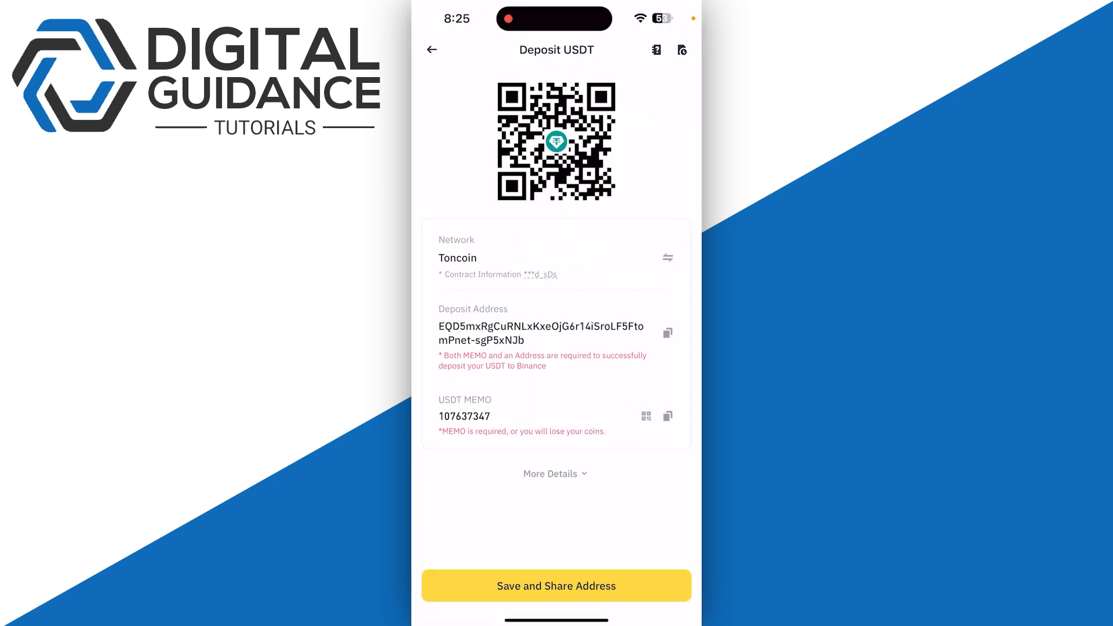
click(667, 332)
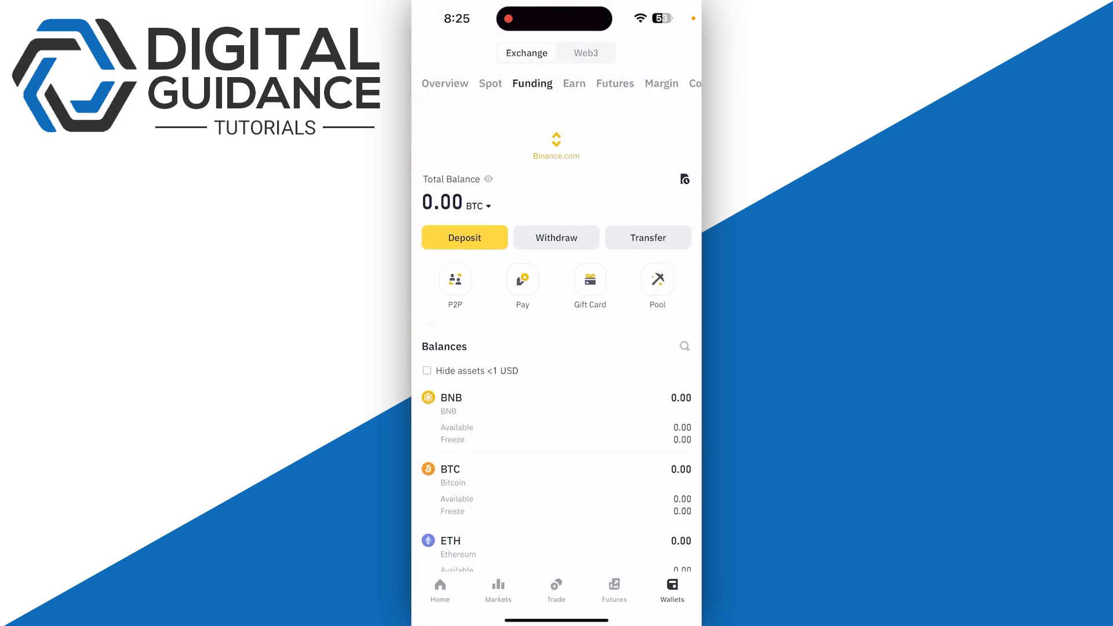
Filter Binance P2P to USDT sell offers with Bank Transfer payment.
click(454, 280)
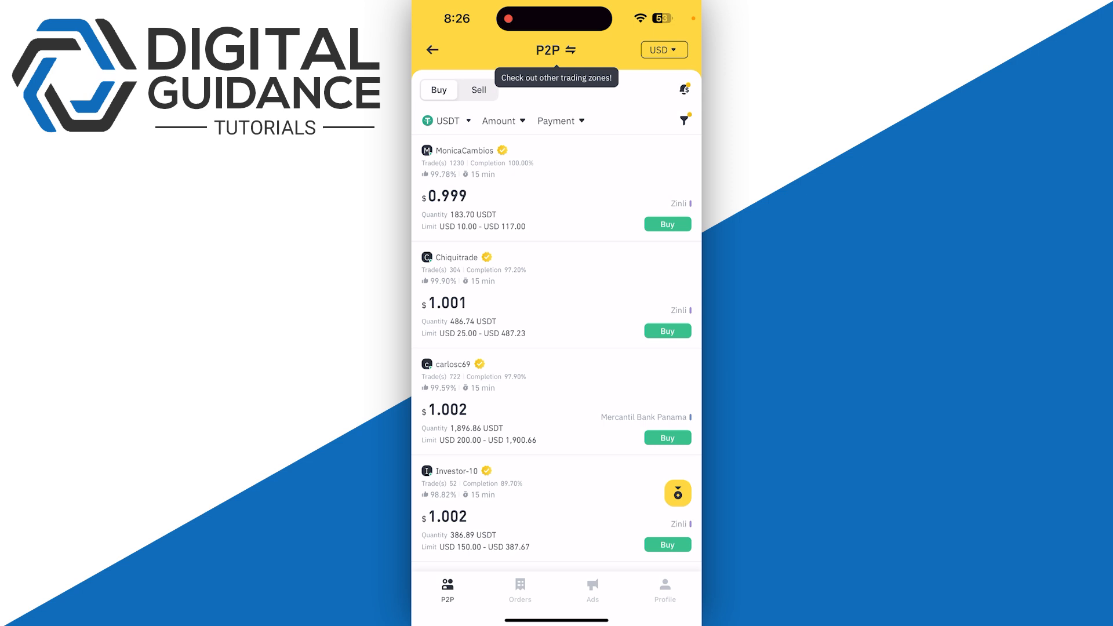
click(446, 120)
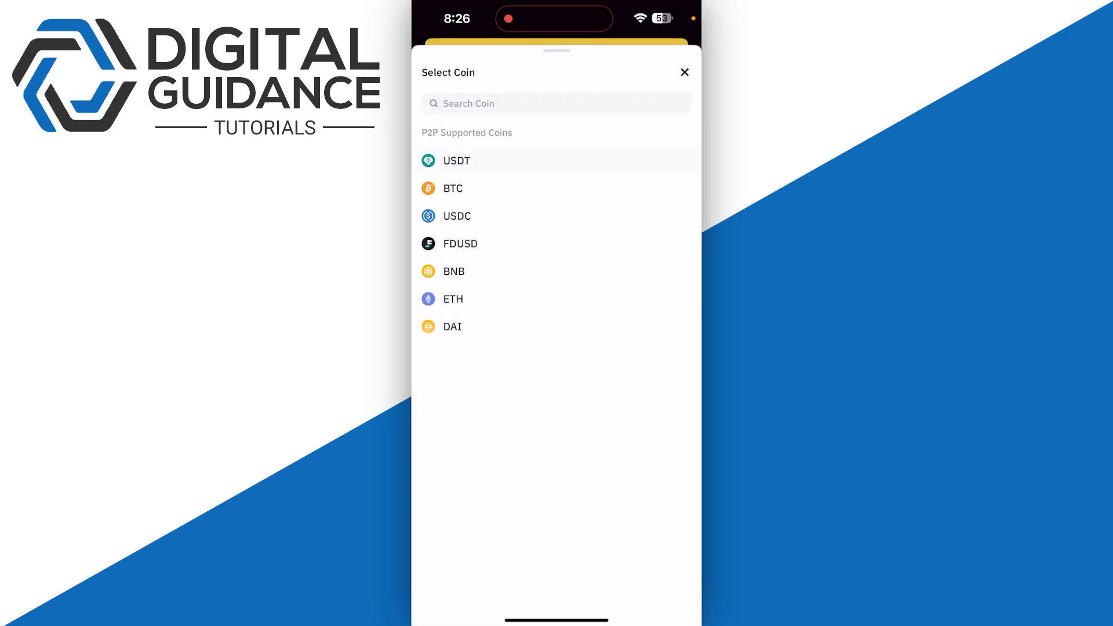
click(456, 160)
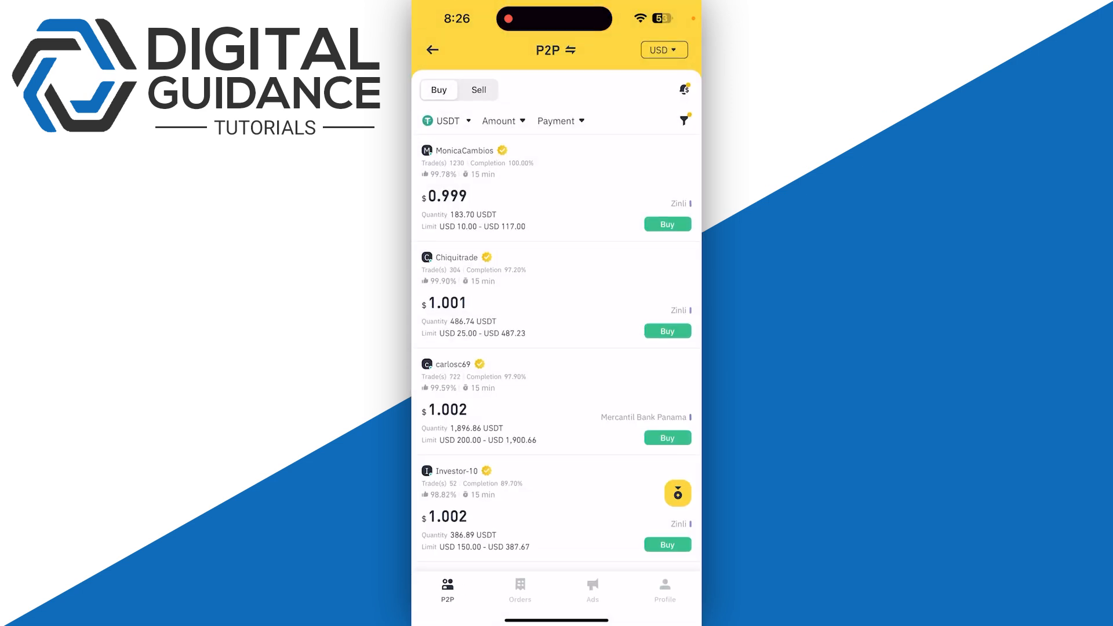
click(479, 89)
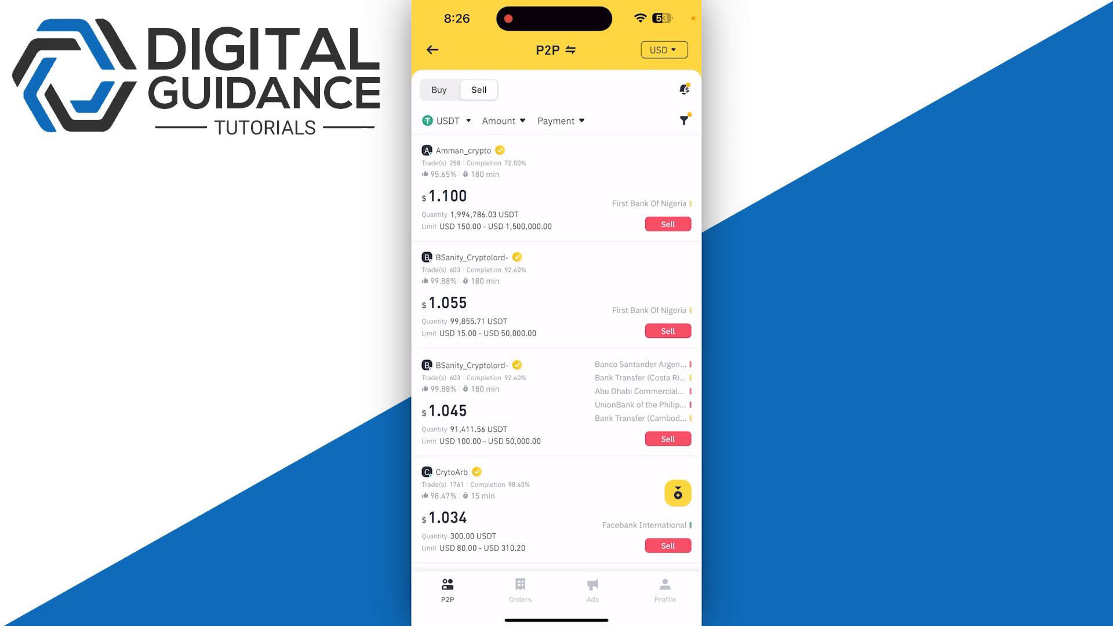
click(559, 121)
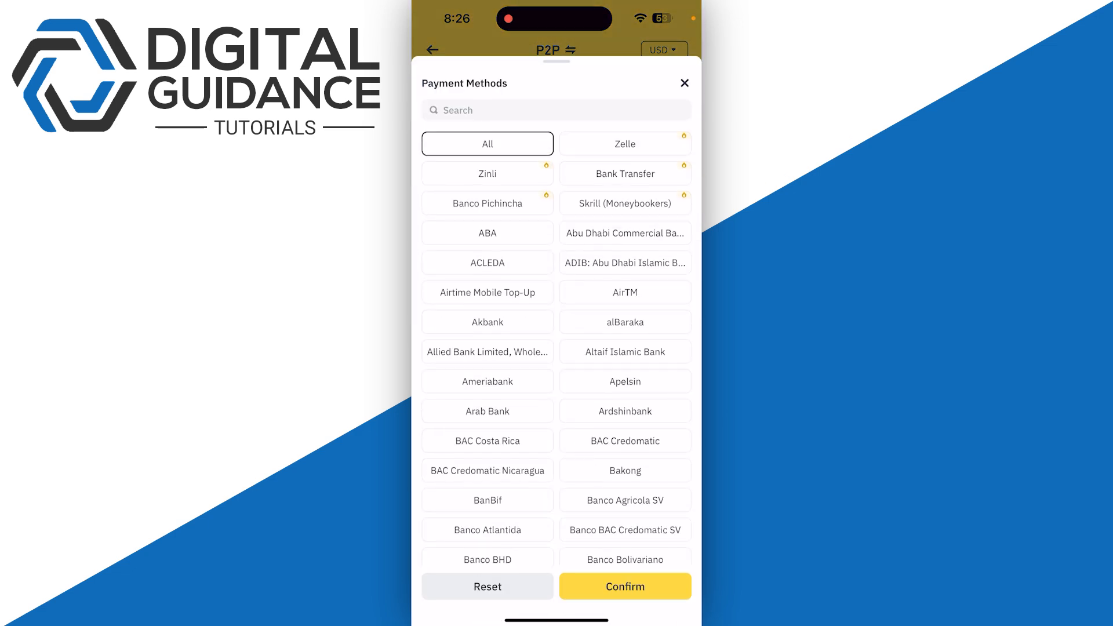
click(624, 586)
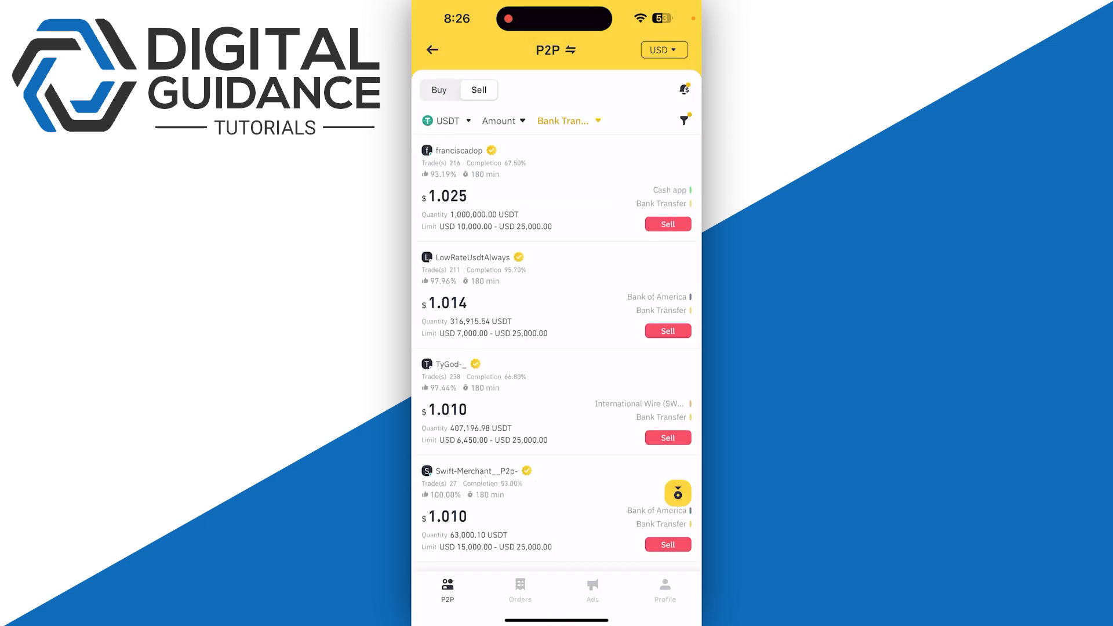
Open the $1.014 USDT sell offer, then exit to the phone home screen.
scroll(down, 3)
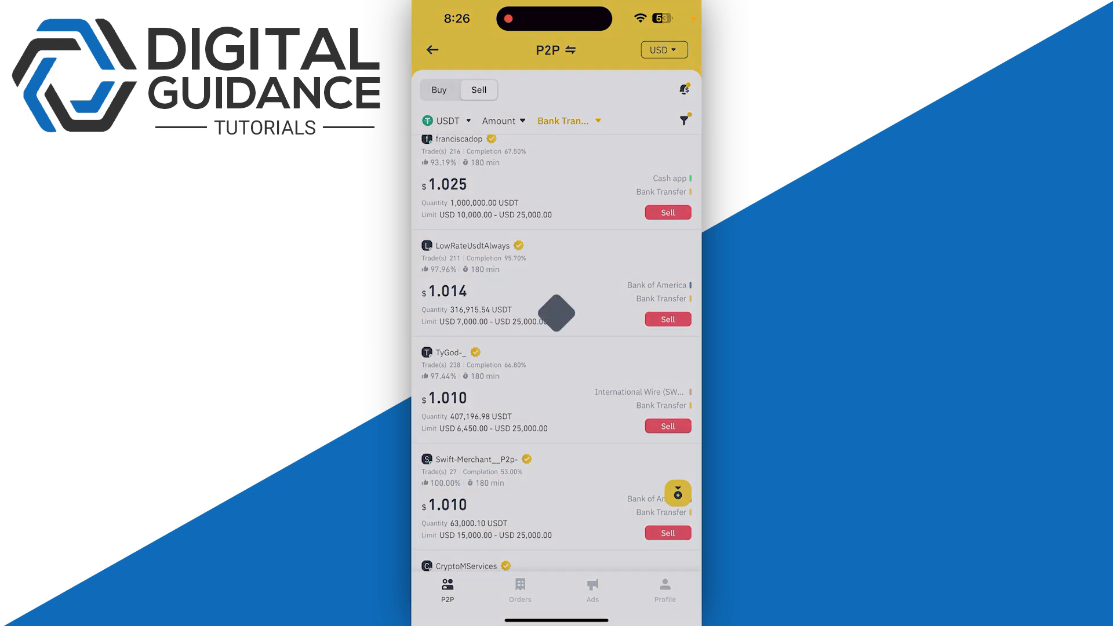
click(666, 319)
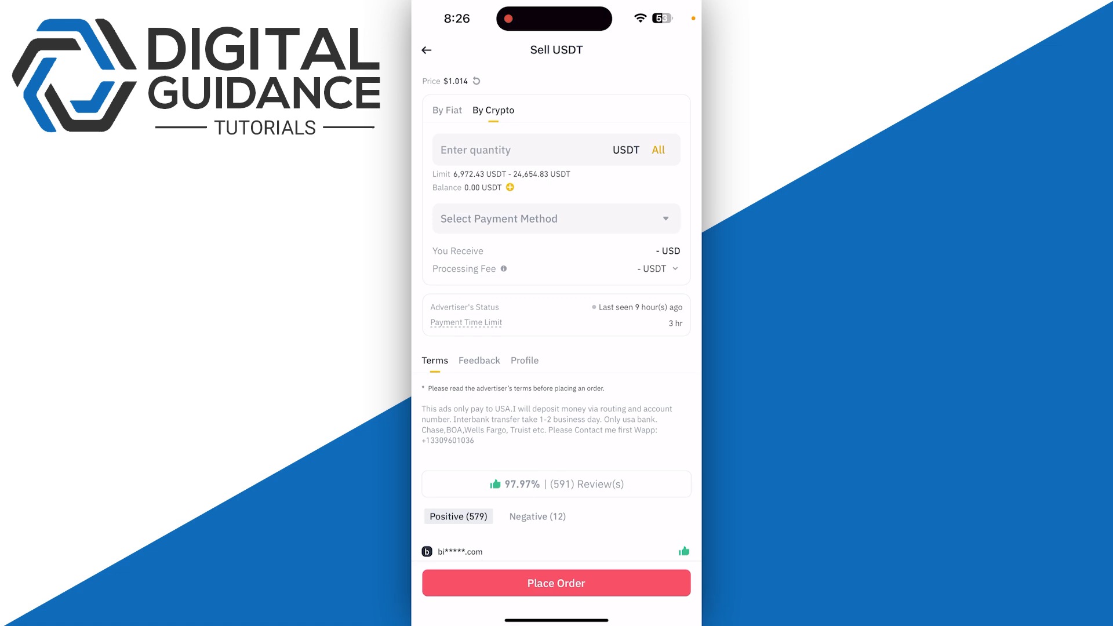
click(556, 219)
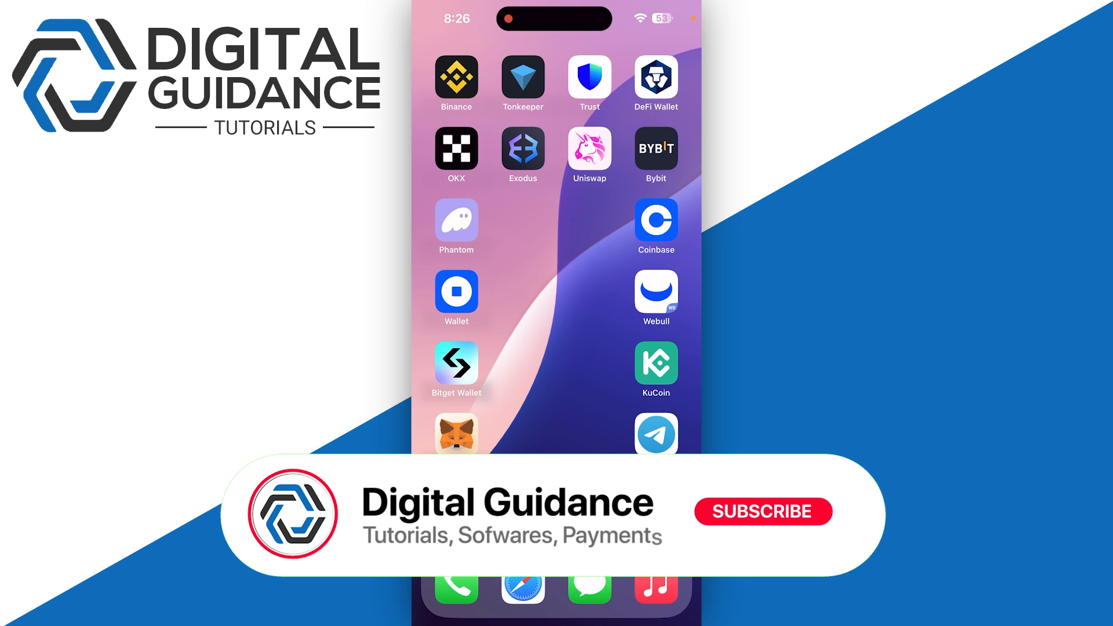
click(761, 511)
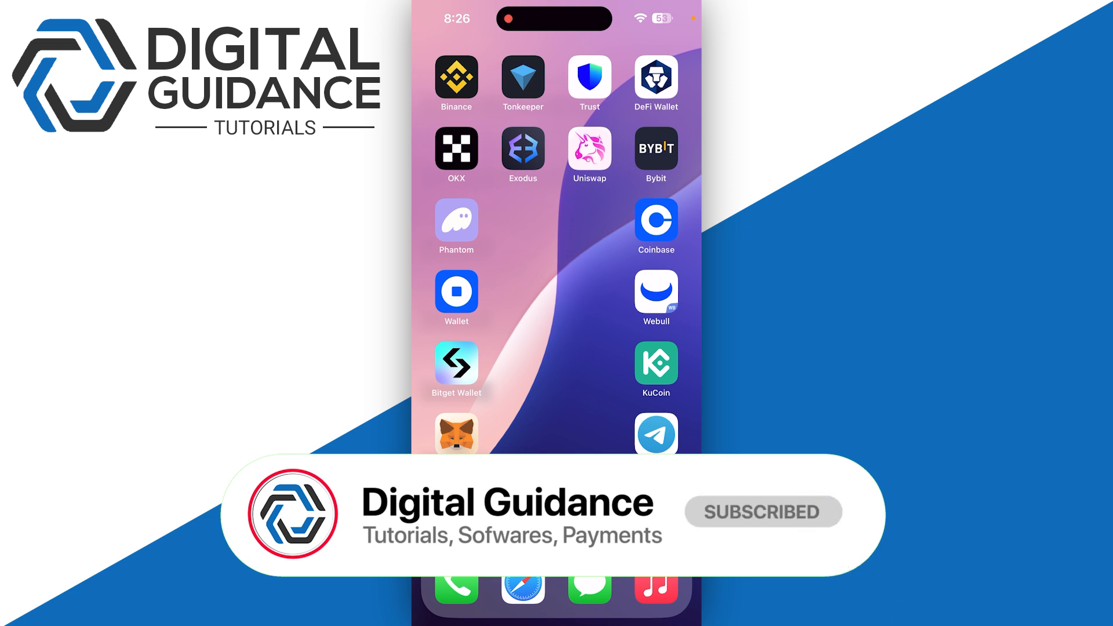